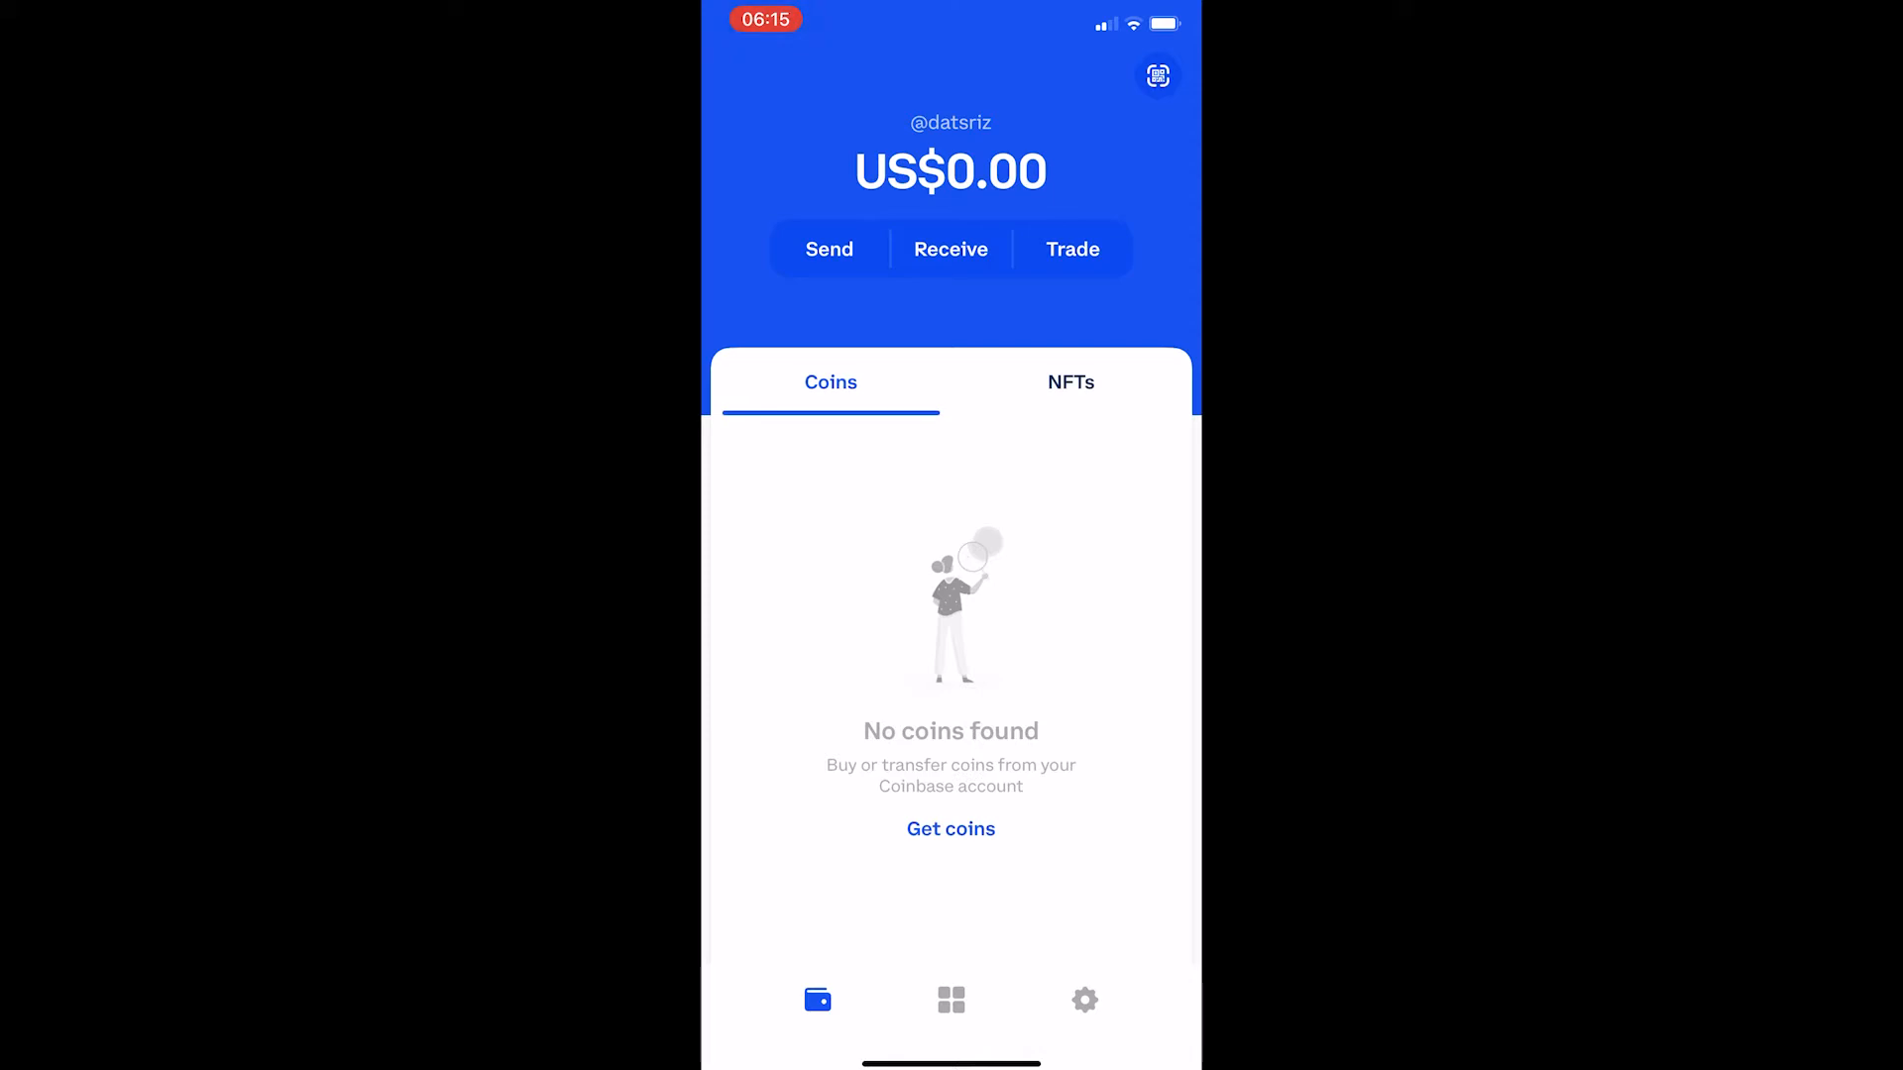
# - Connect the existing Coinbase account from Settings, authorize its permissions, and finish with Later
pyautogui.click(1082, 1000)
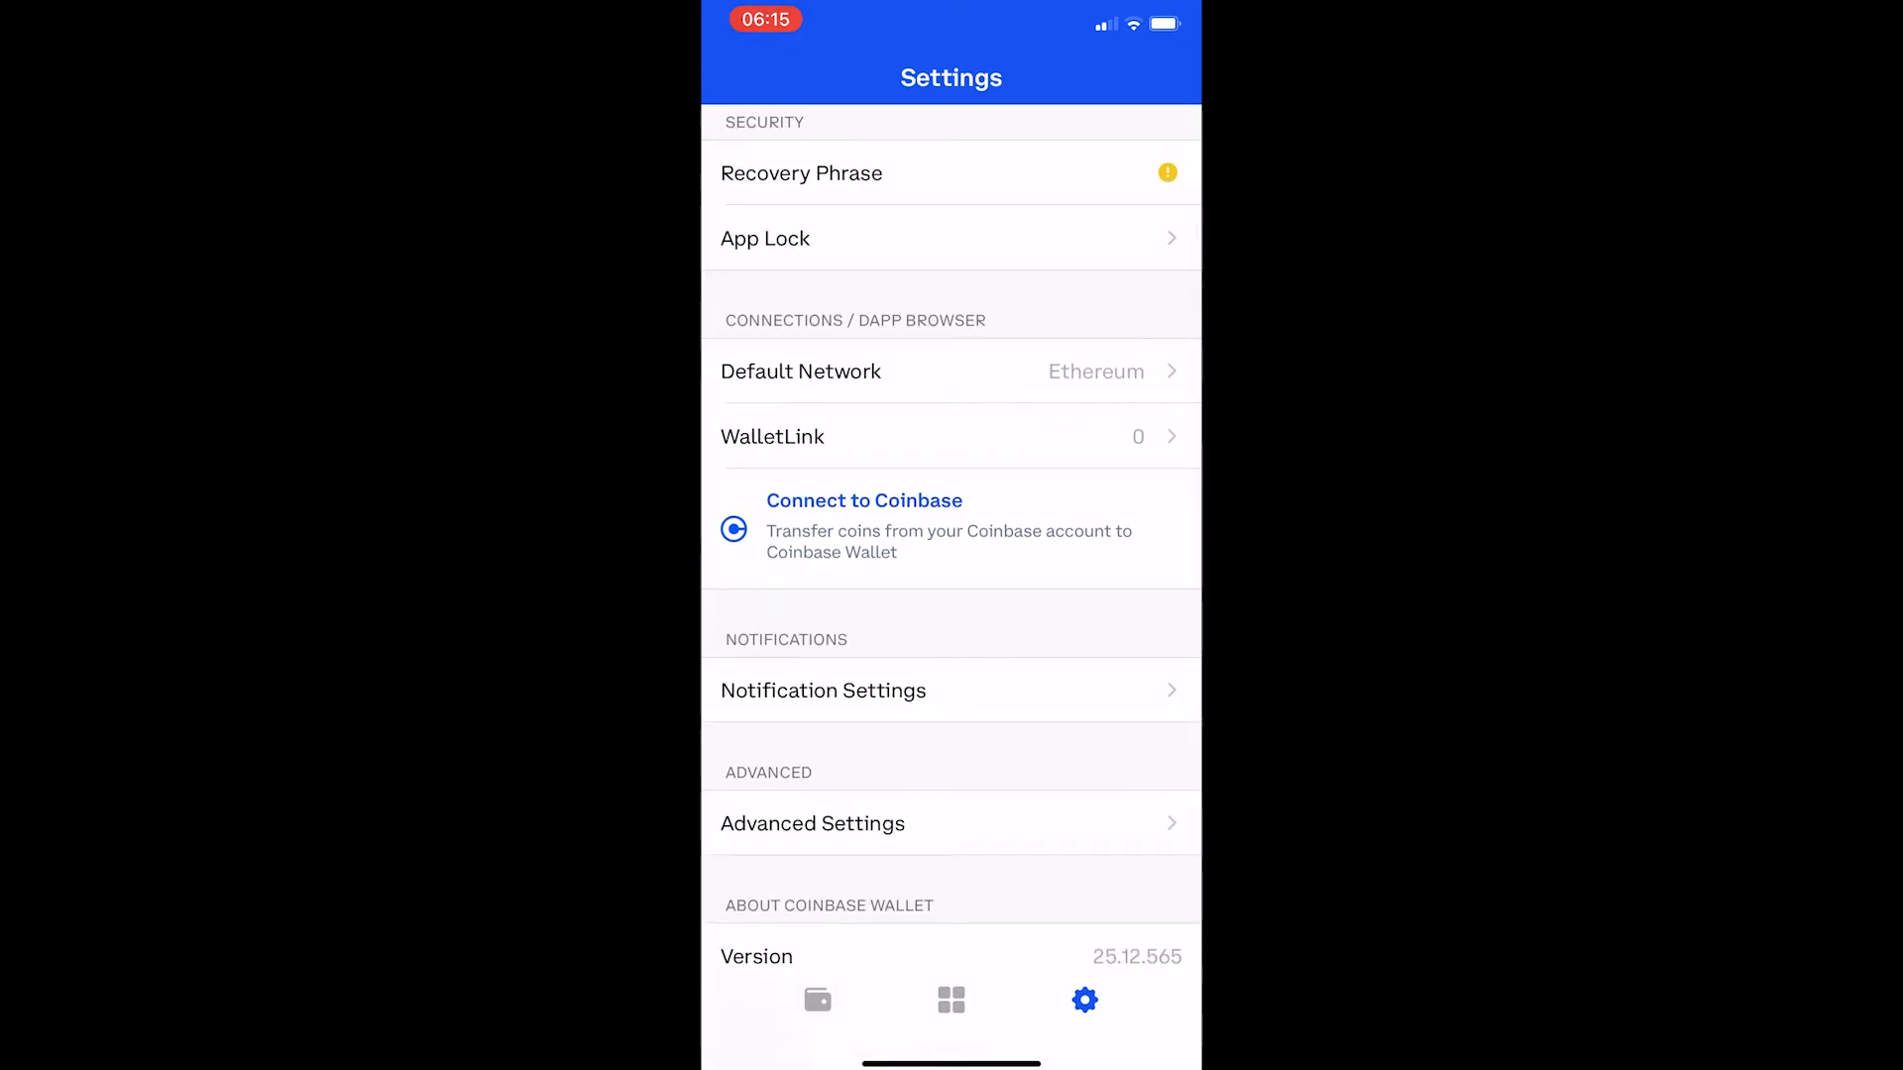
pyautogui.click(863, 499)
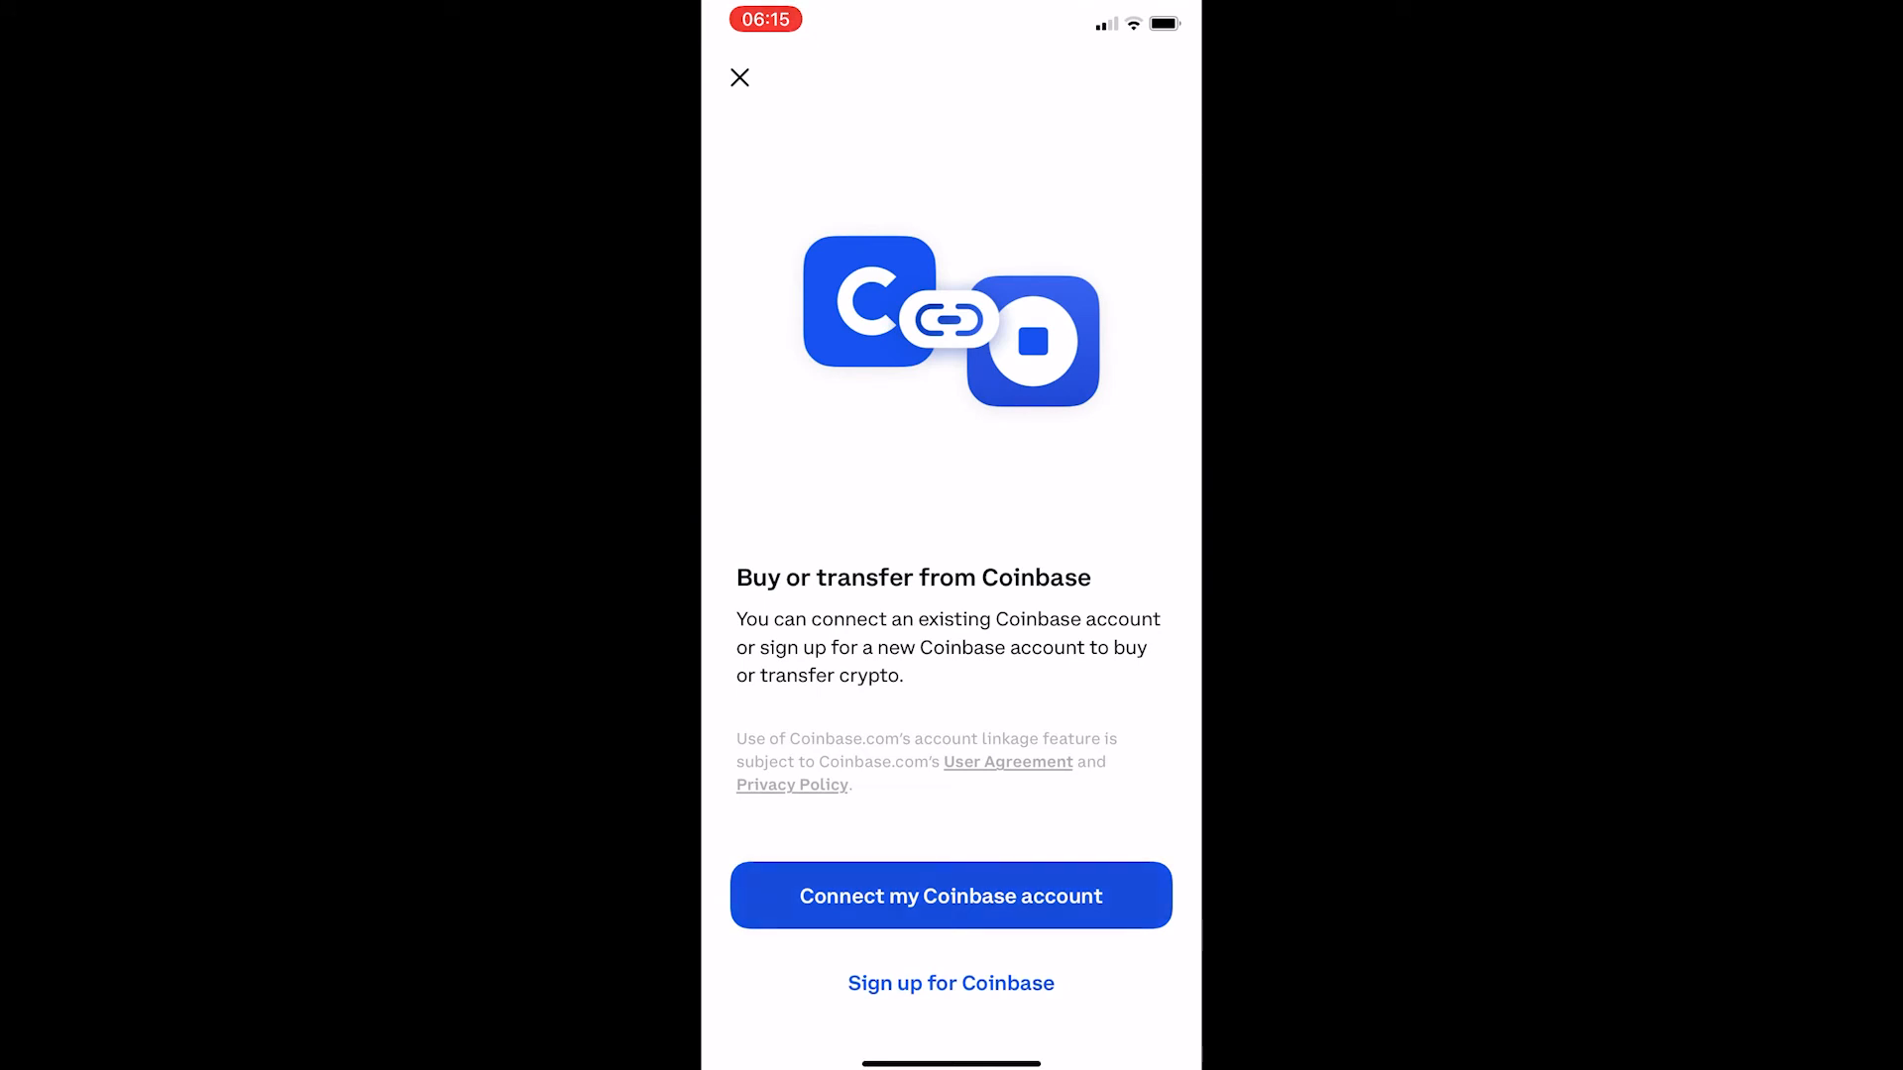
pyautogui.click(950, 895)
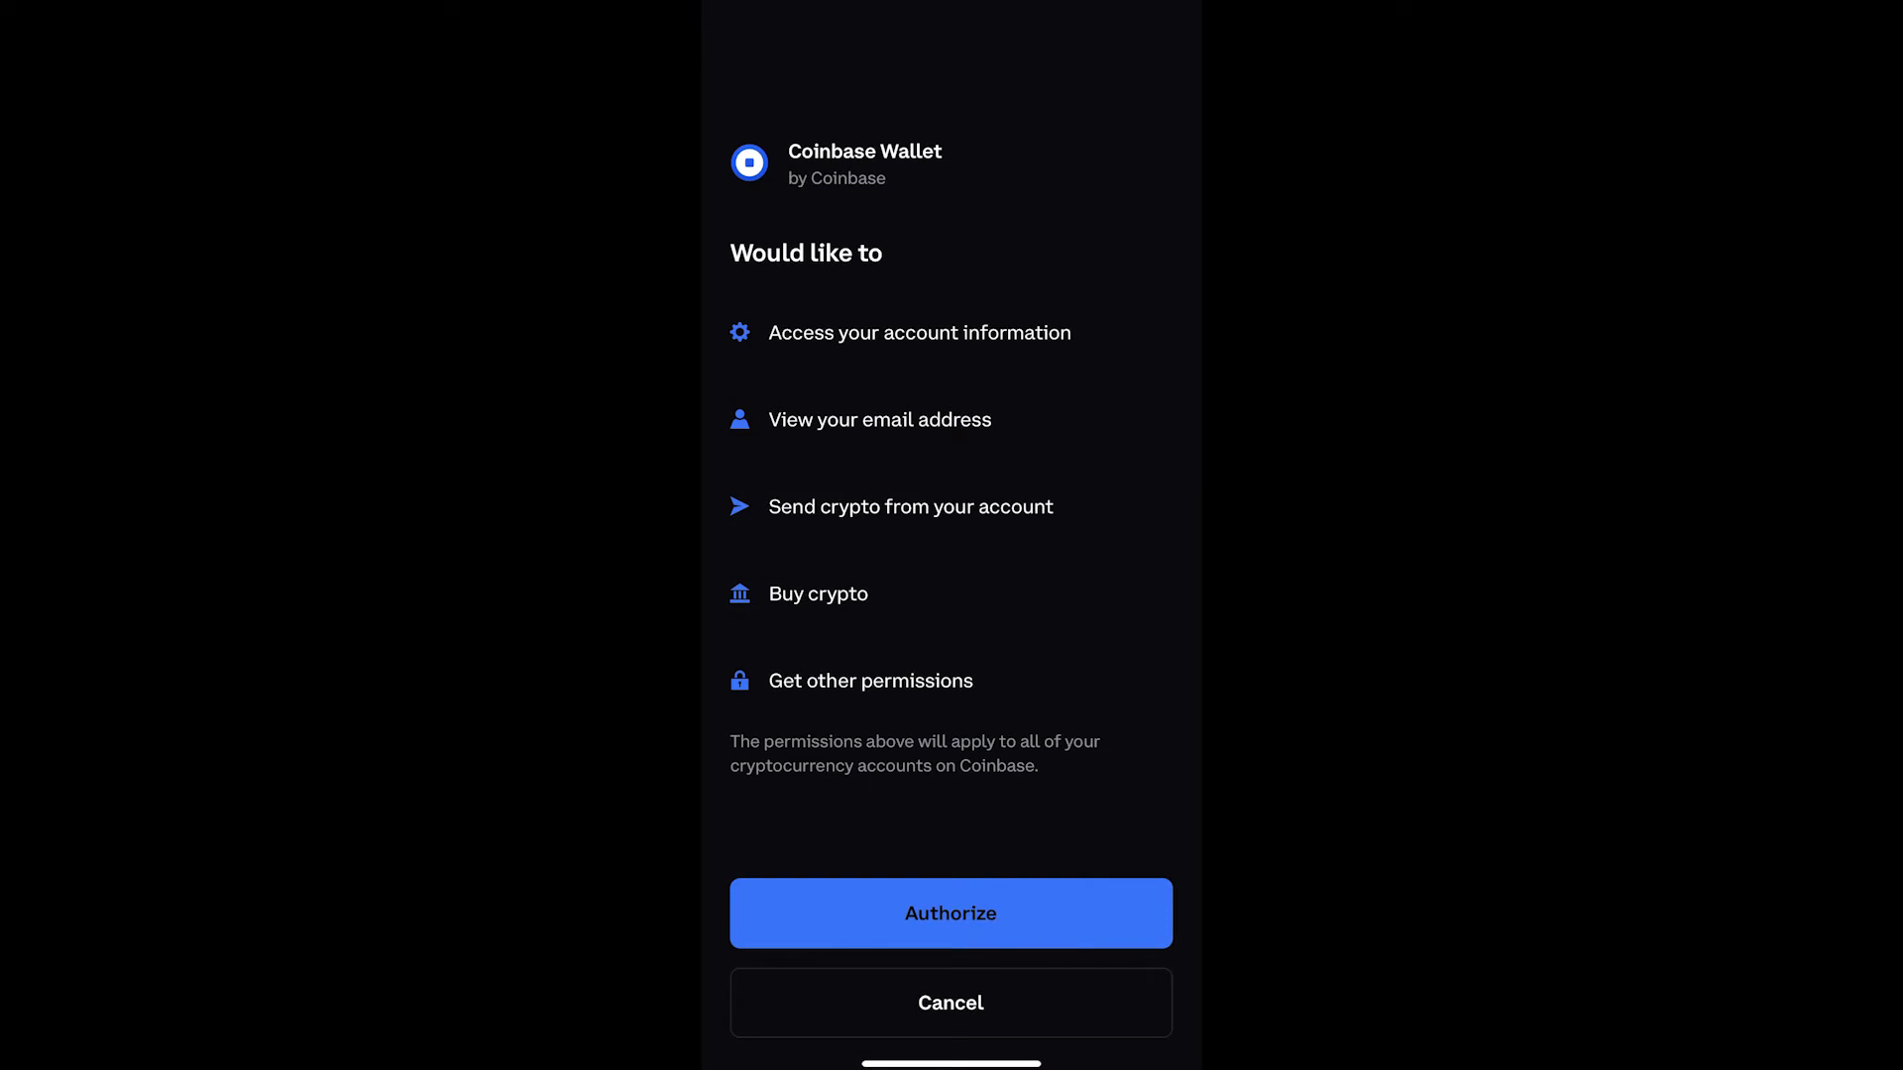
pyautogui.click(951, 913)
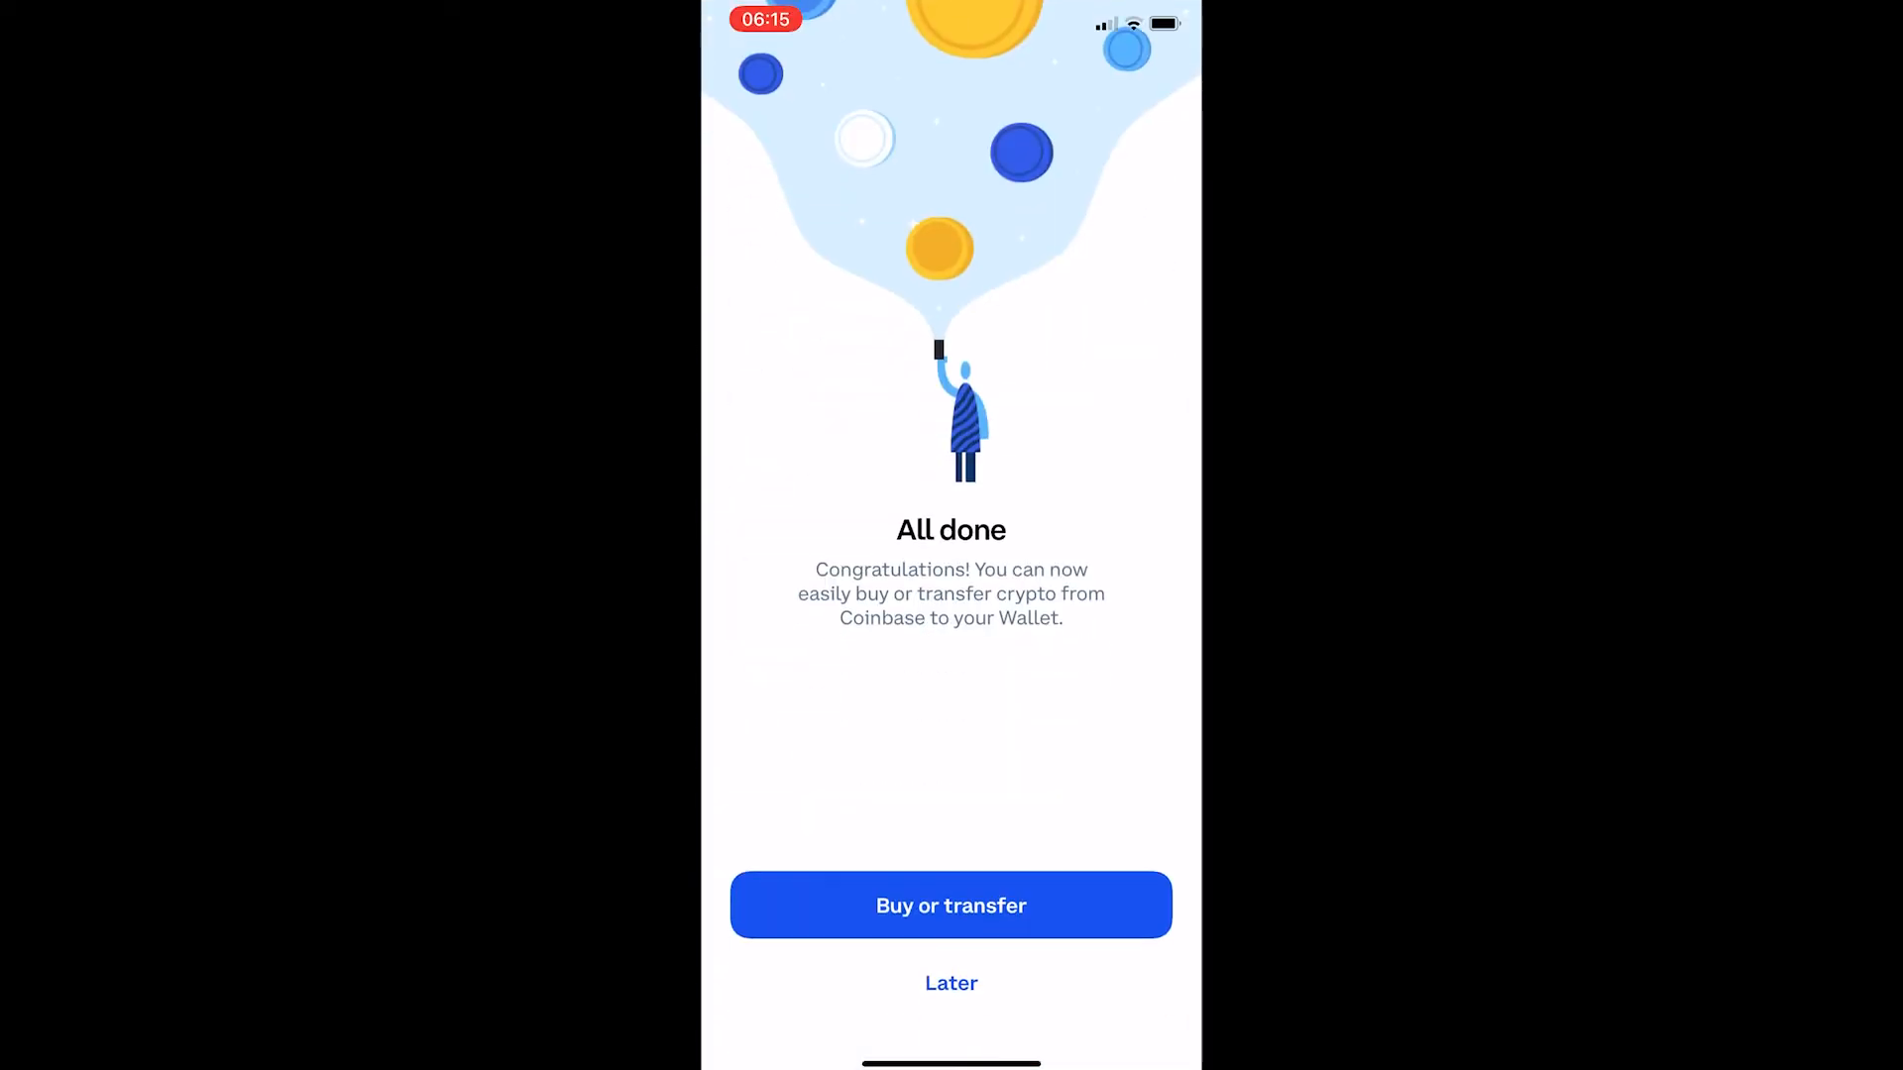
pyautogui.click(950, 983)
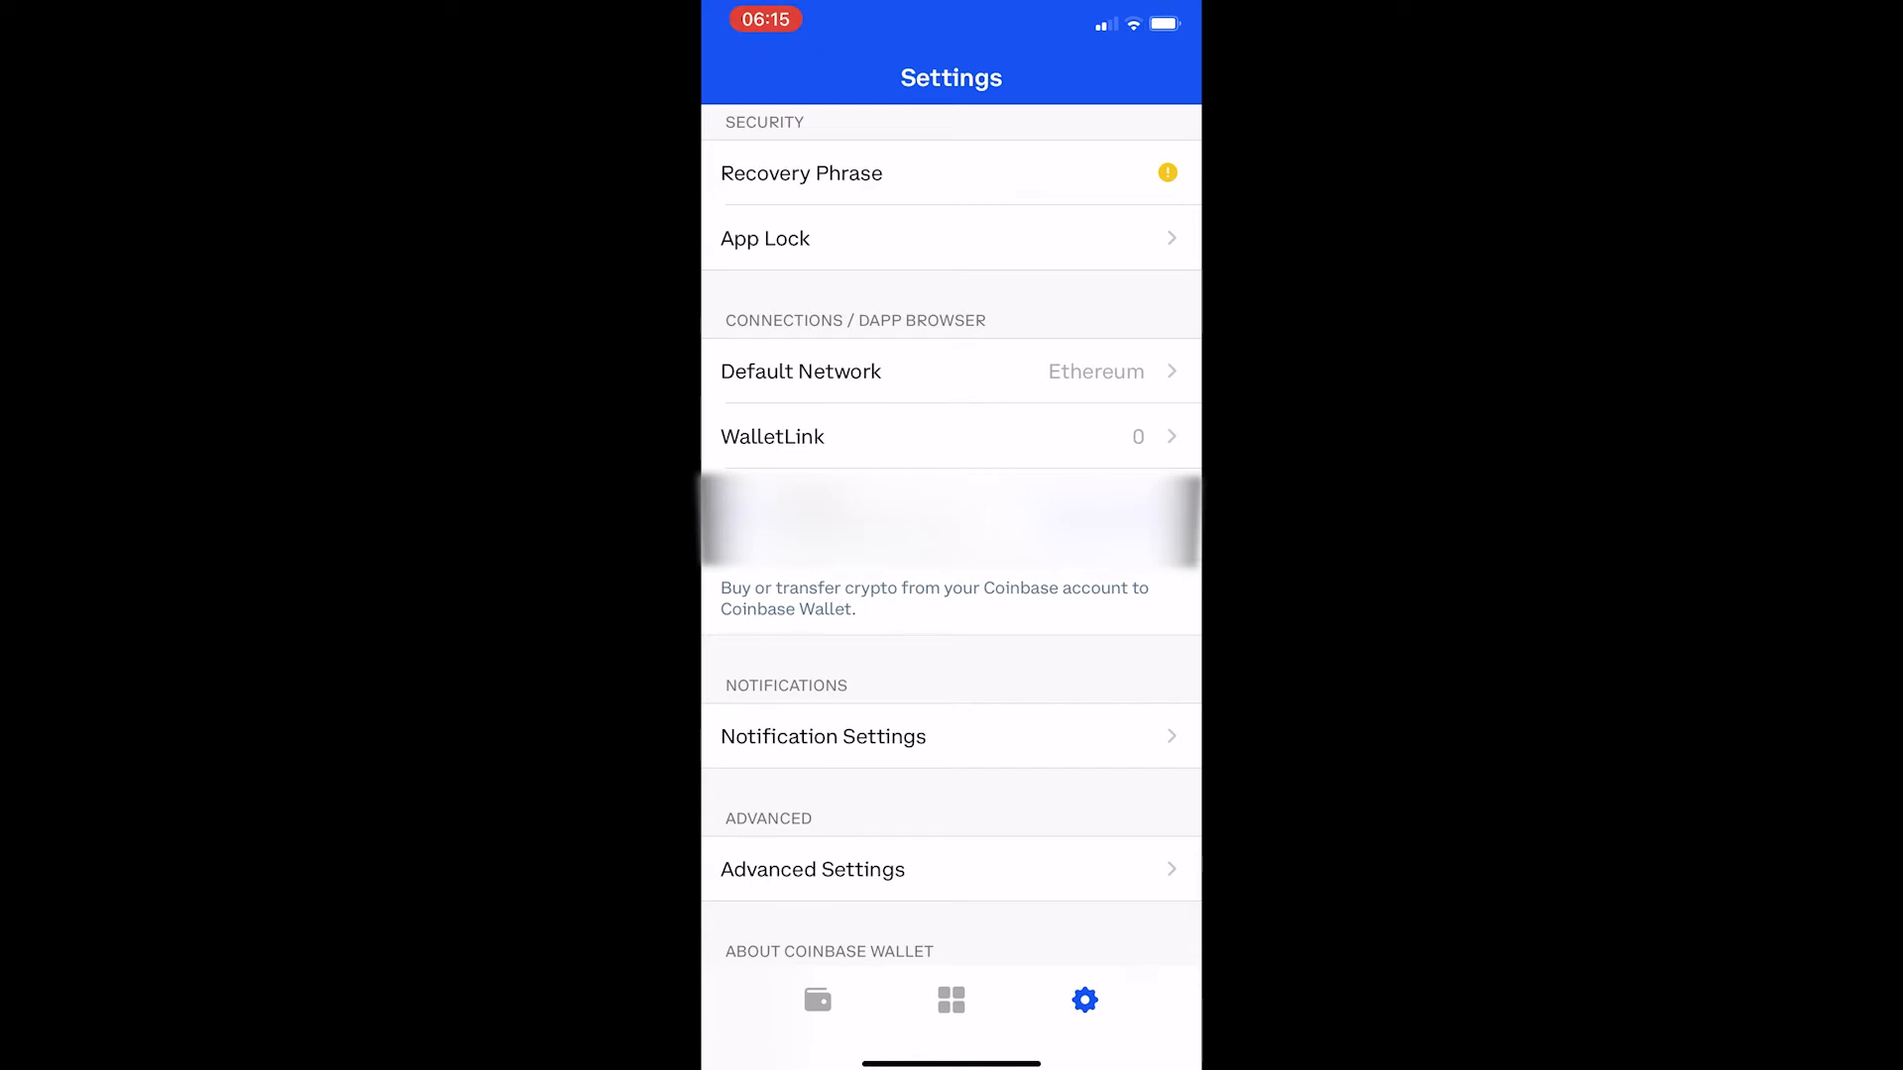
# - Return to the wallet home screen showing the US$0.00 balance
pyautogui.click(816, 1000)
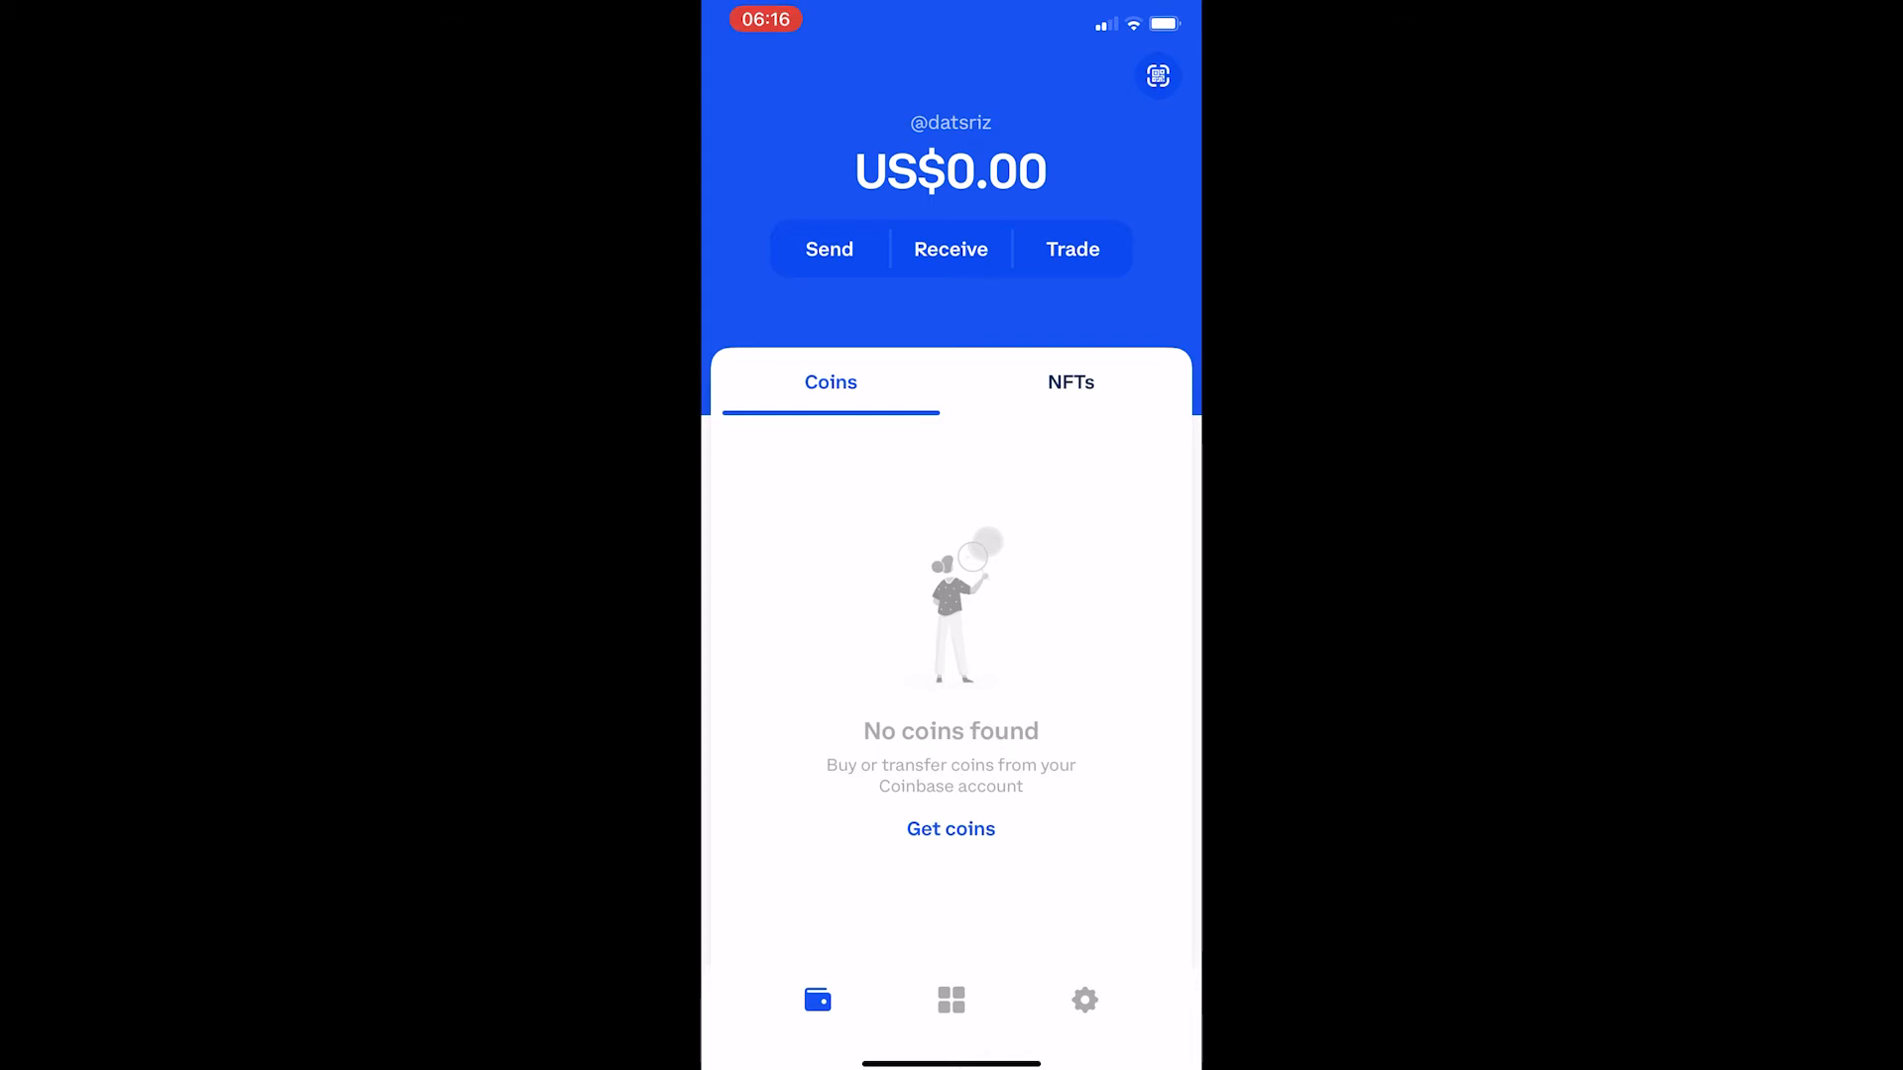
# - Choose Buy or Transfer from Coinbase via Get coins and reach the Choose coin list led by RNDR
pyautogui.click(950, 829)
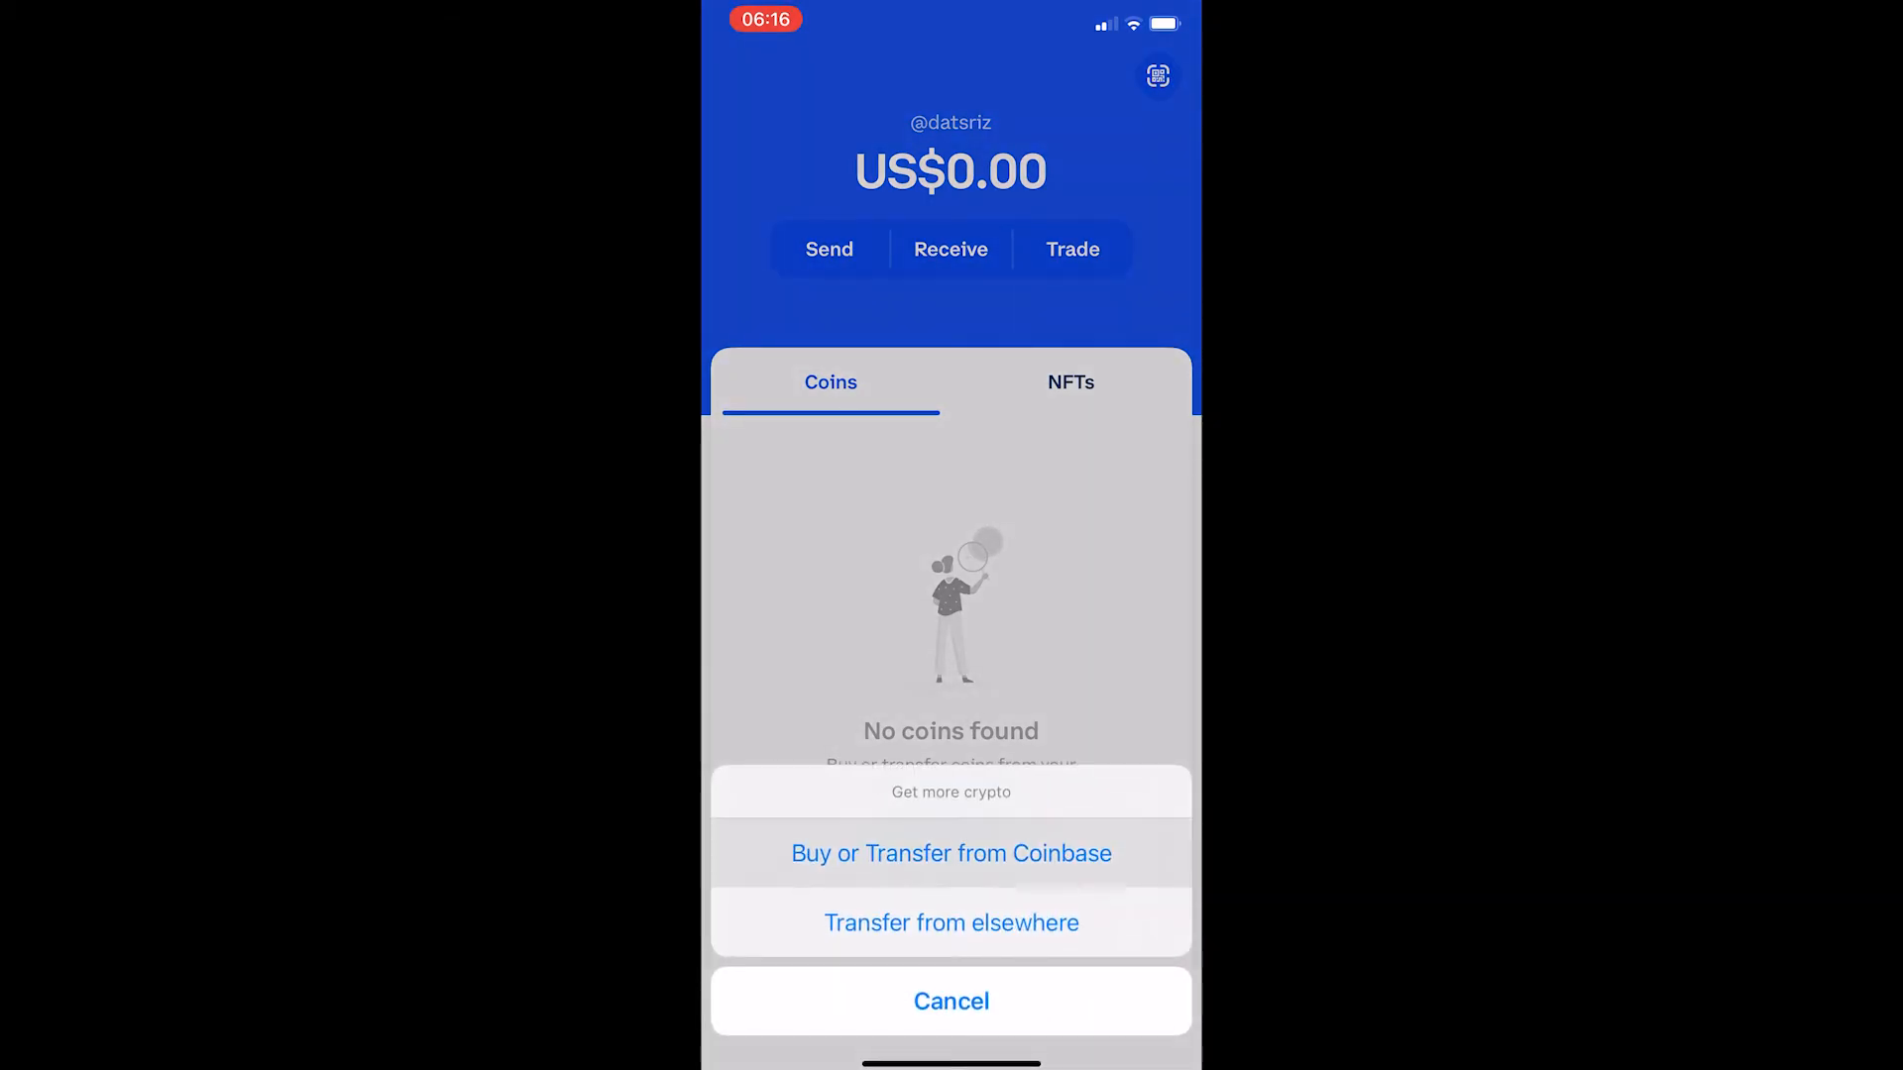
pyautogui.click(951, 853)
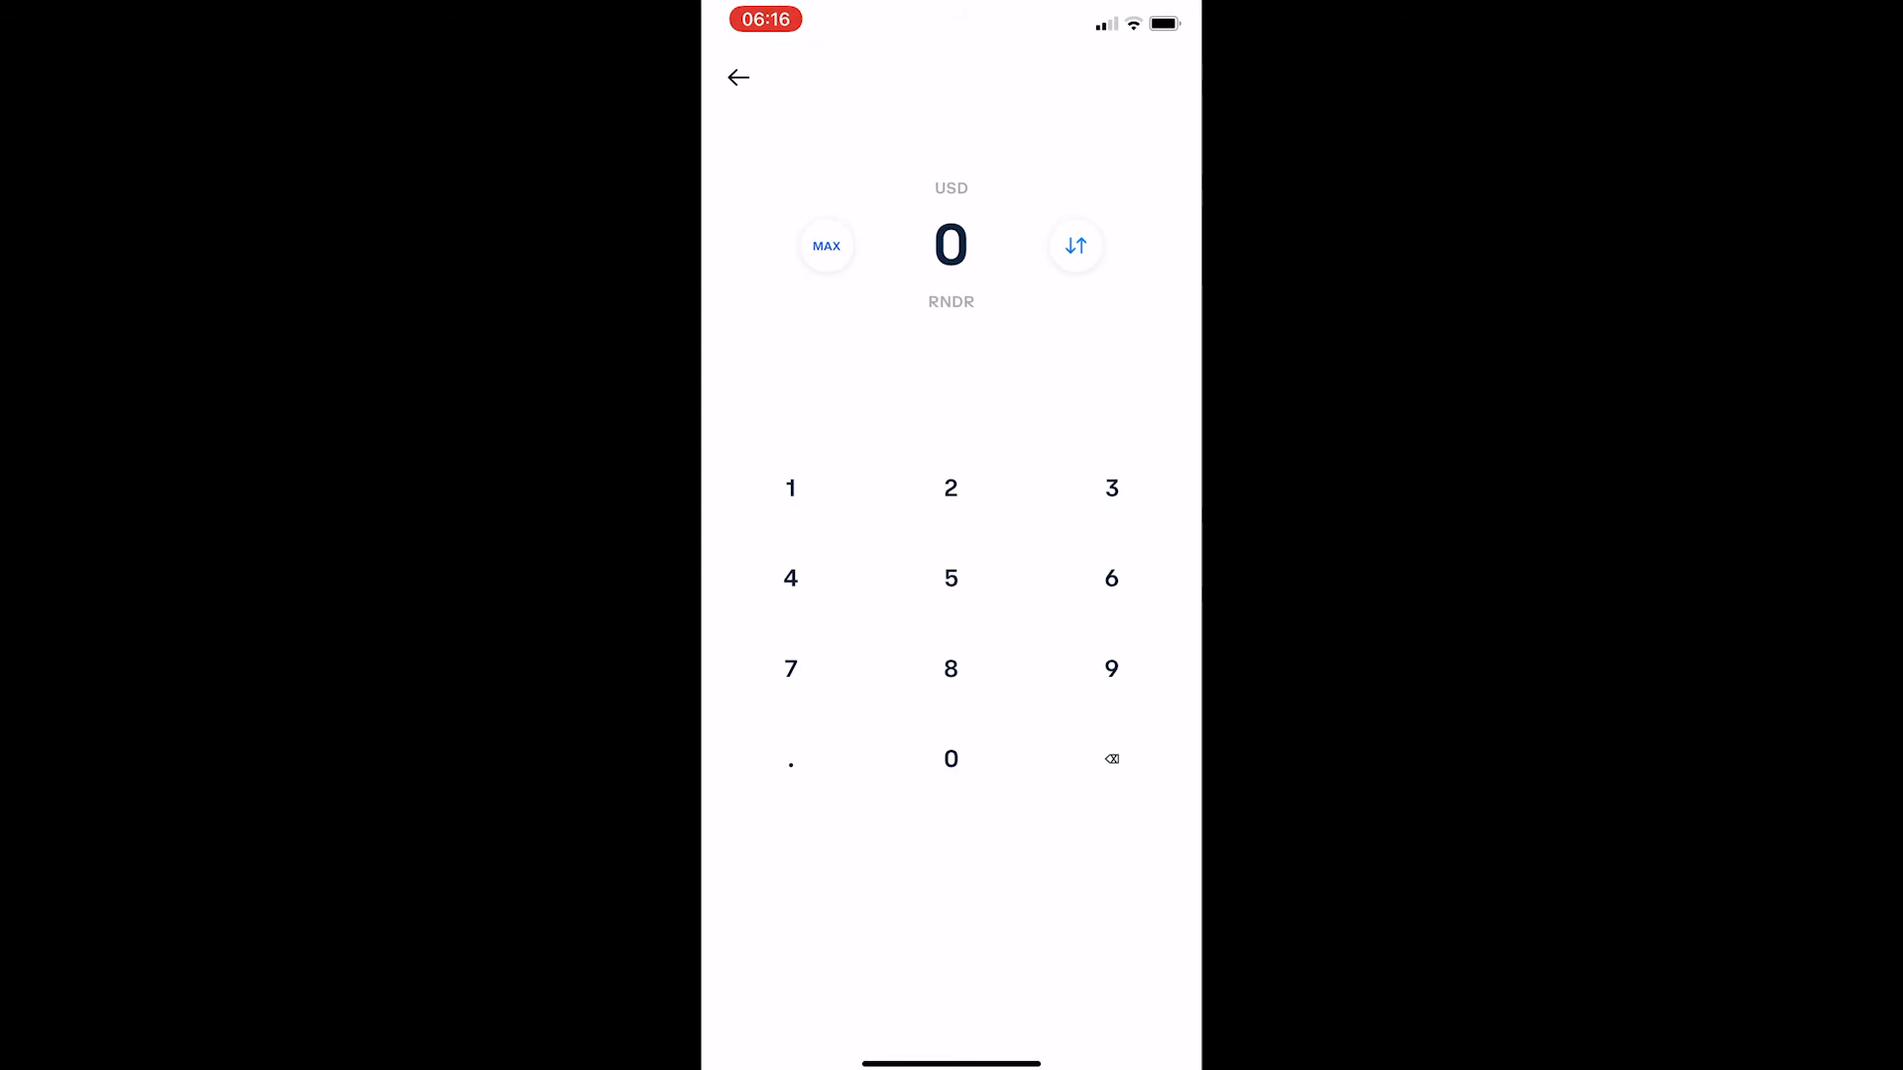
pyautogui.click(950, 487)
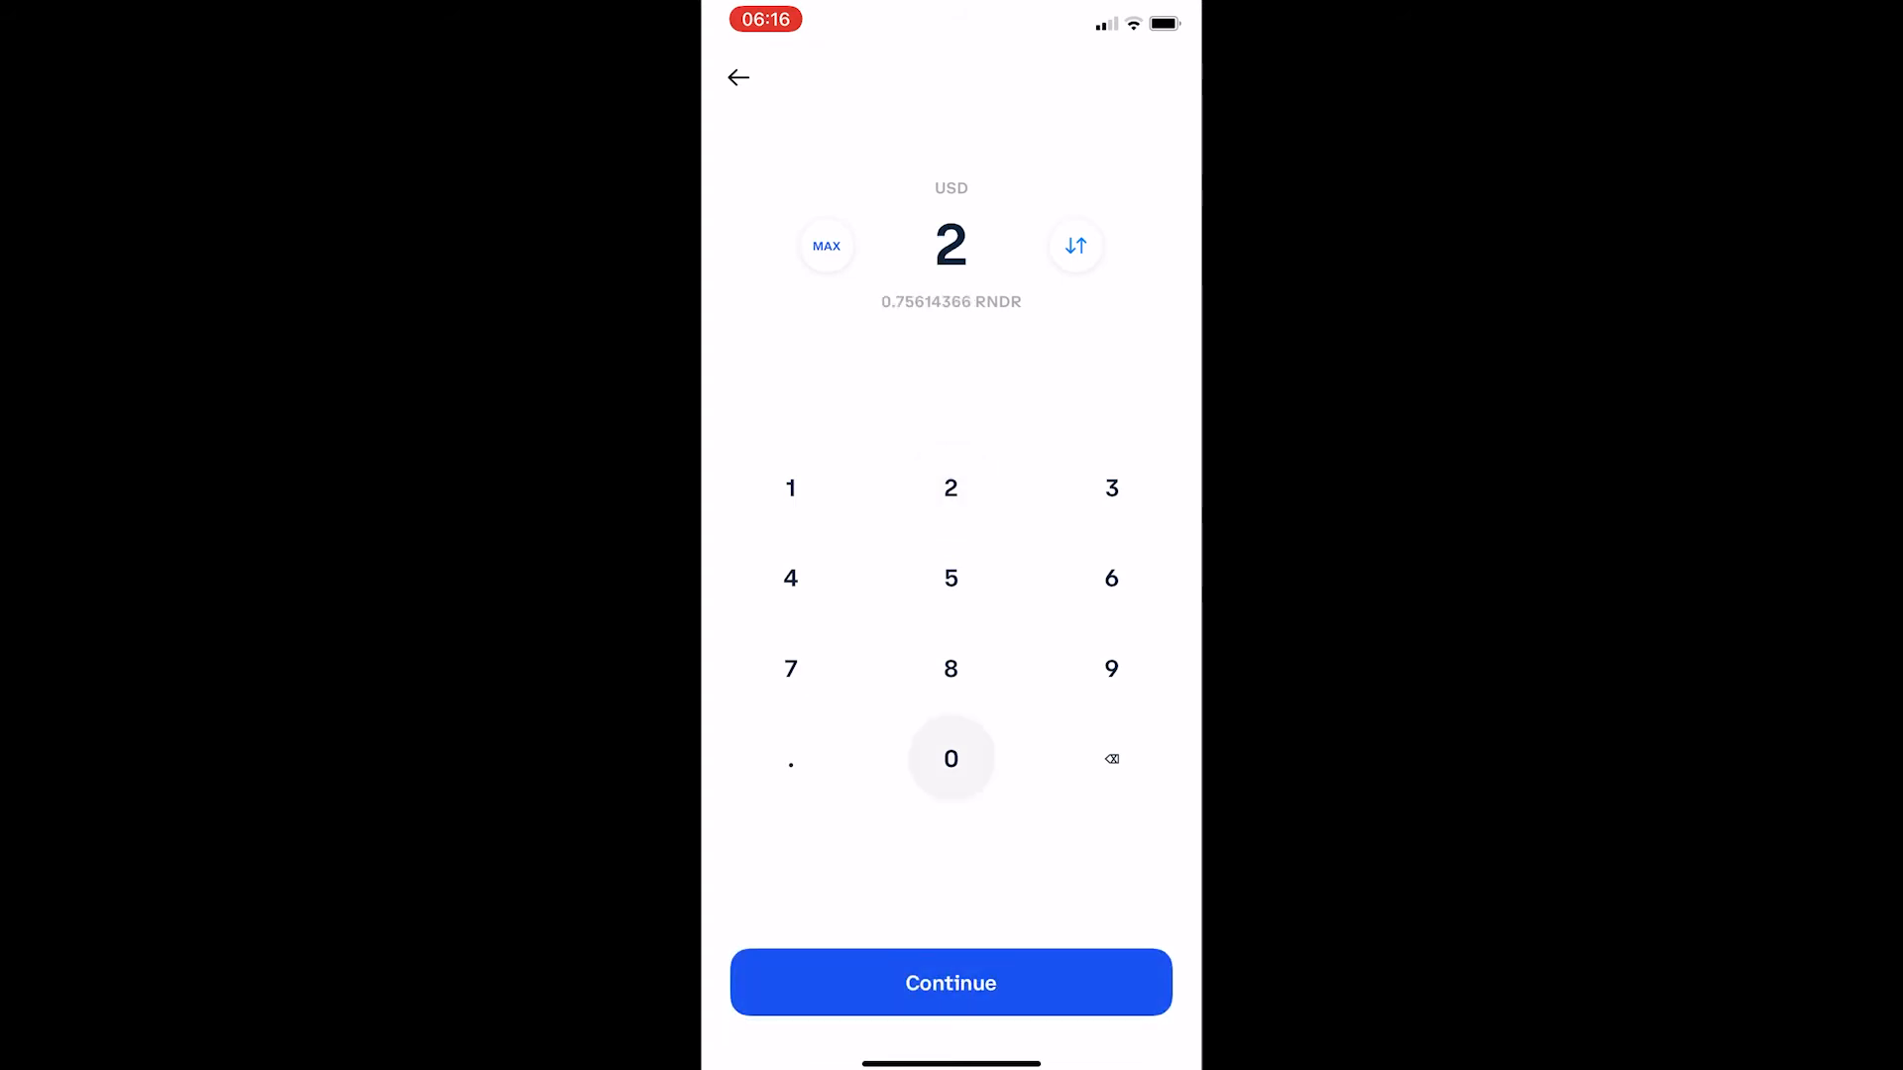
pyautogui.click(950, 758)
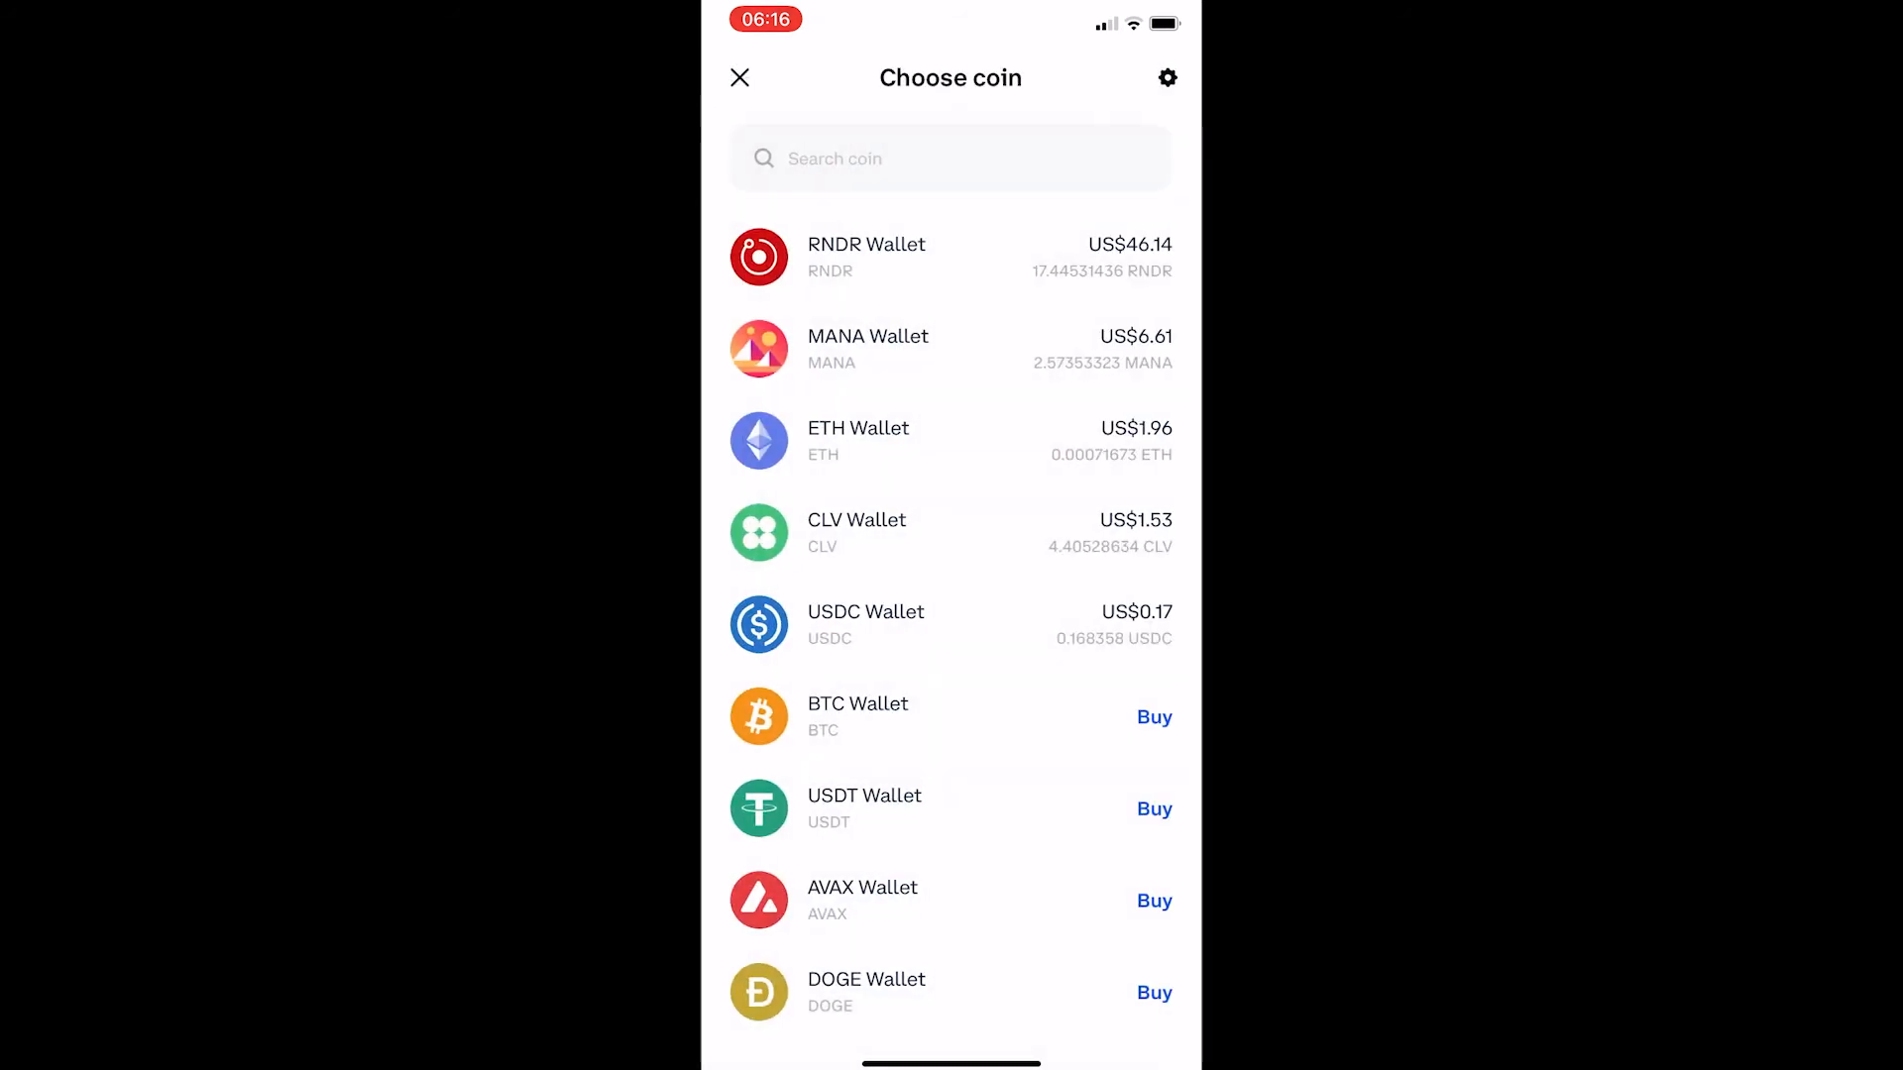
# - Select CRO Wallet for a US$20 purchase and continue to its US$24.88 fee summary
pyautogui.scroll(-3)
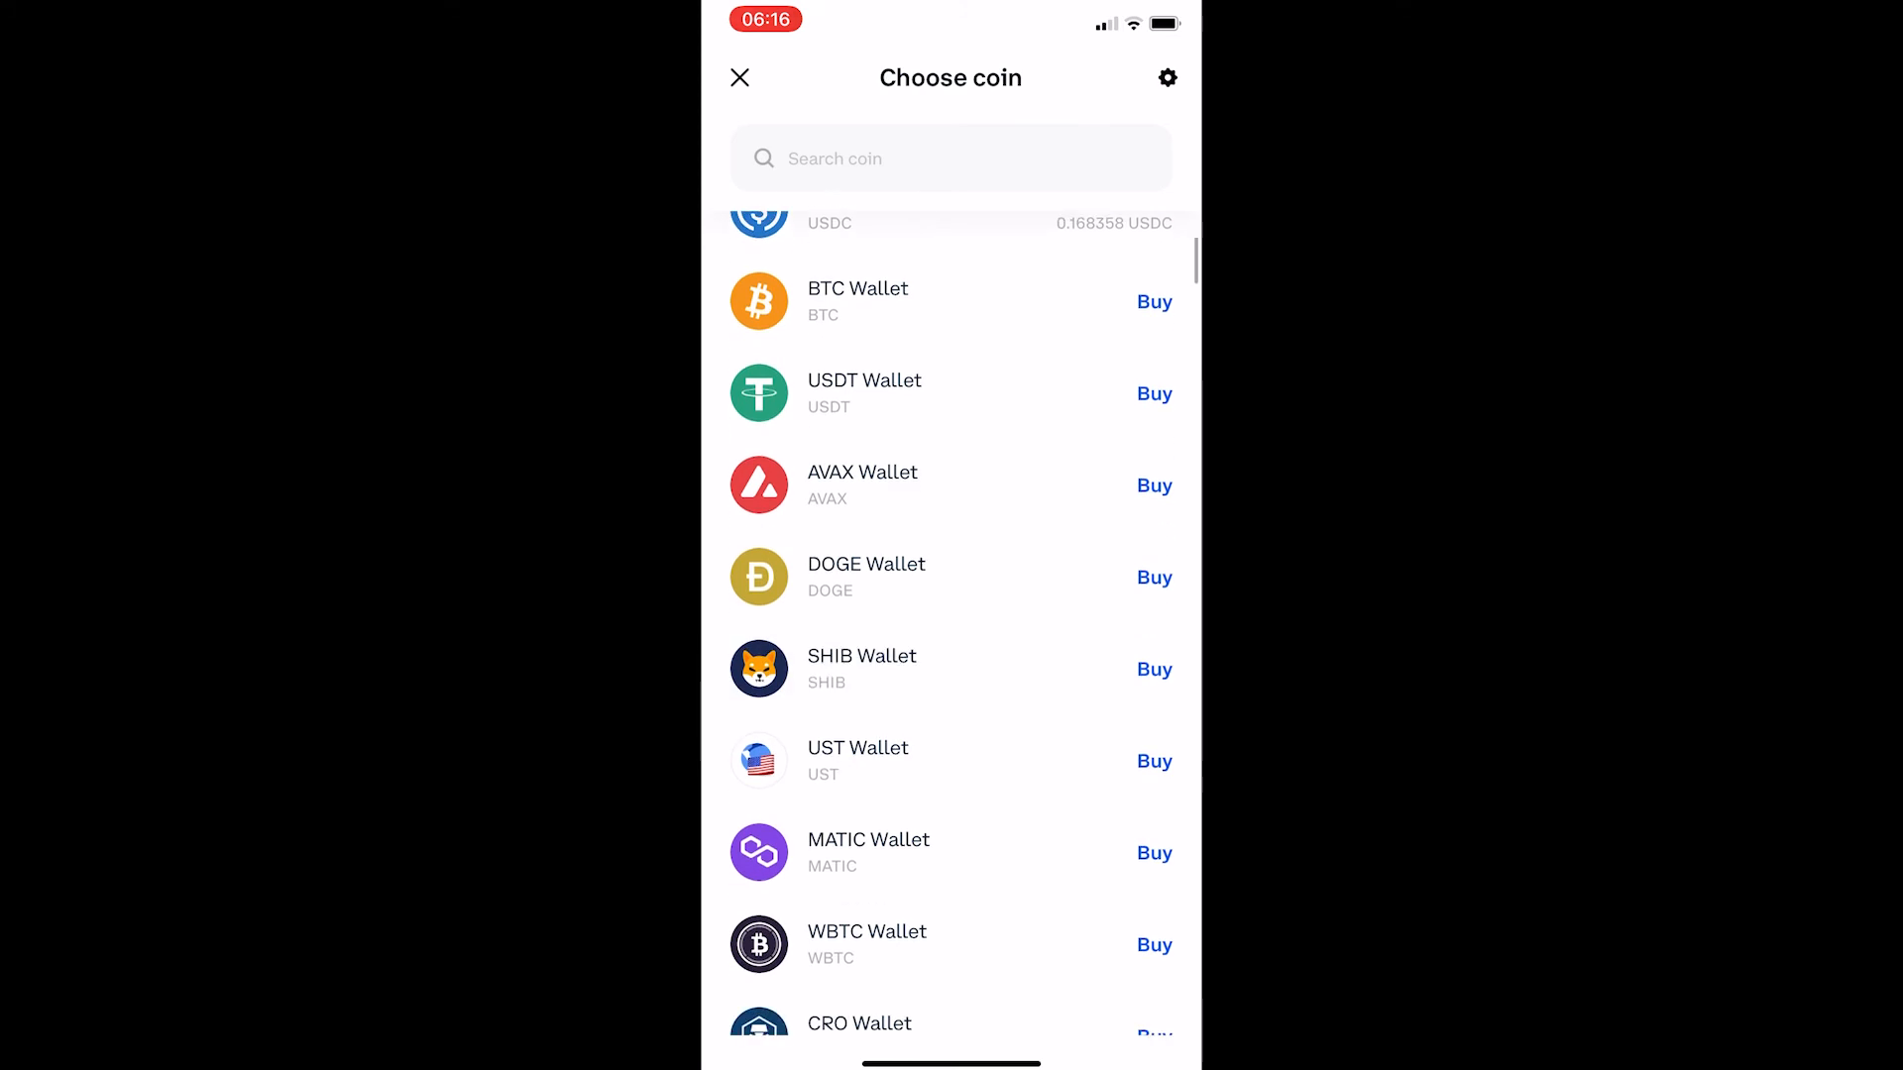
pyautogui.scroll(-3)
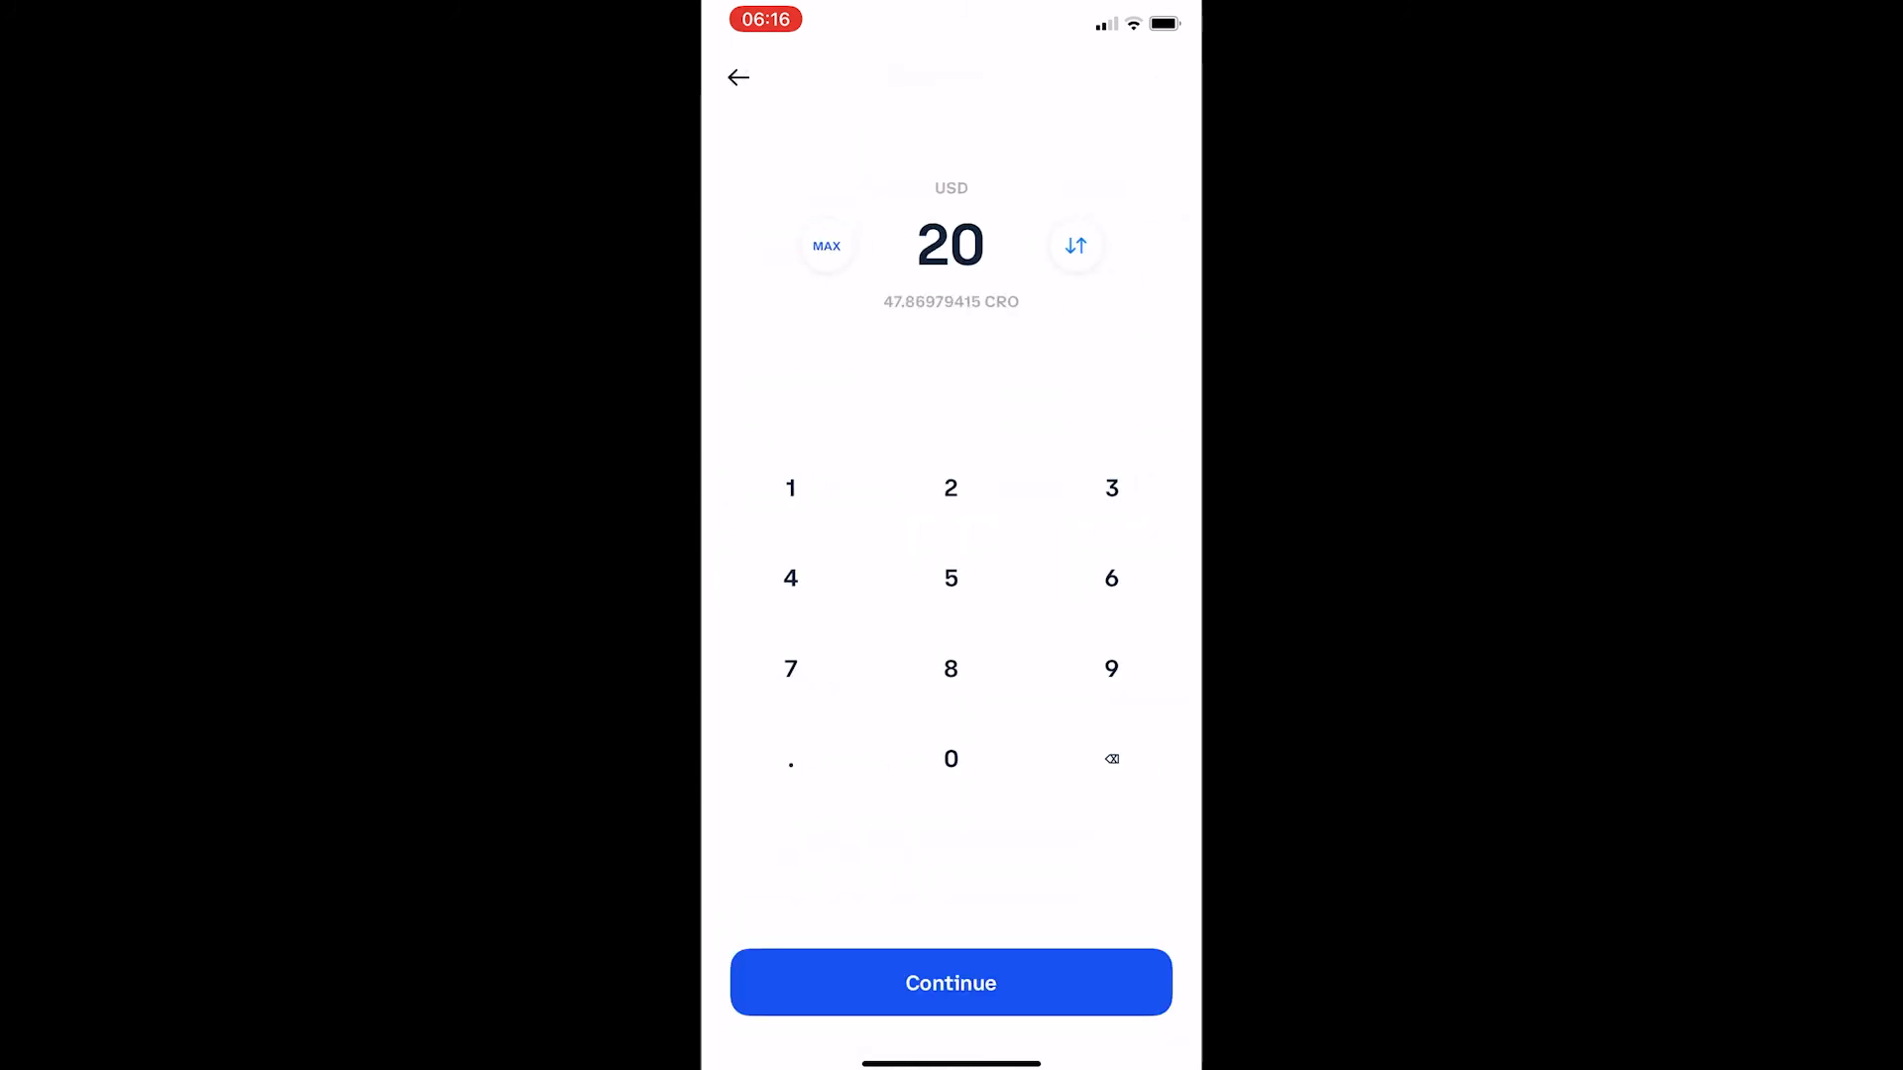
pyautogui.click(950, 983)
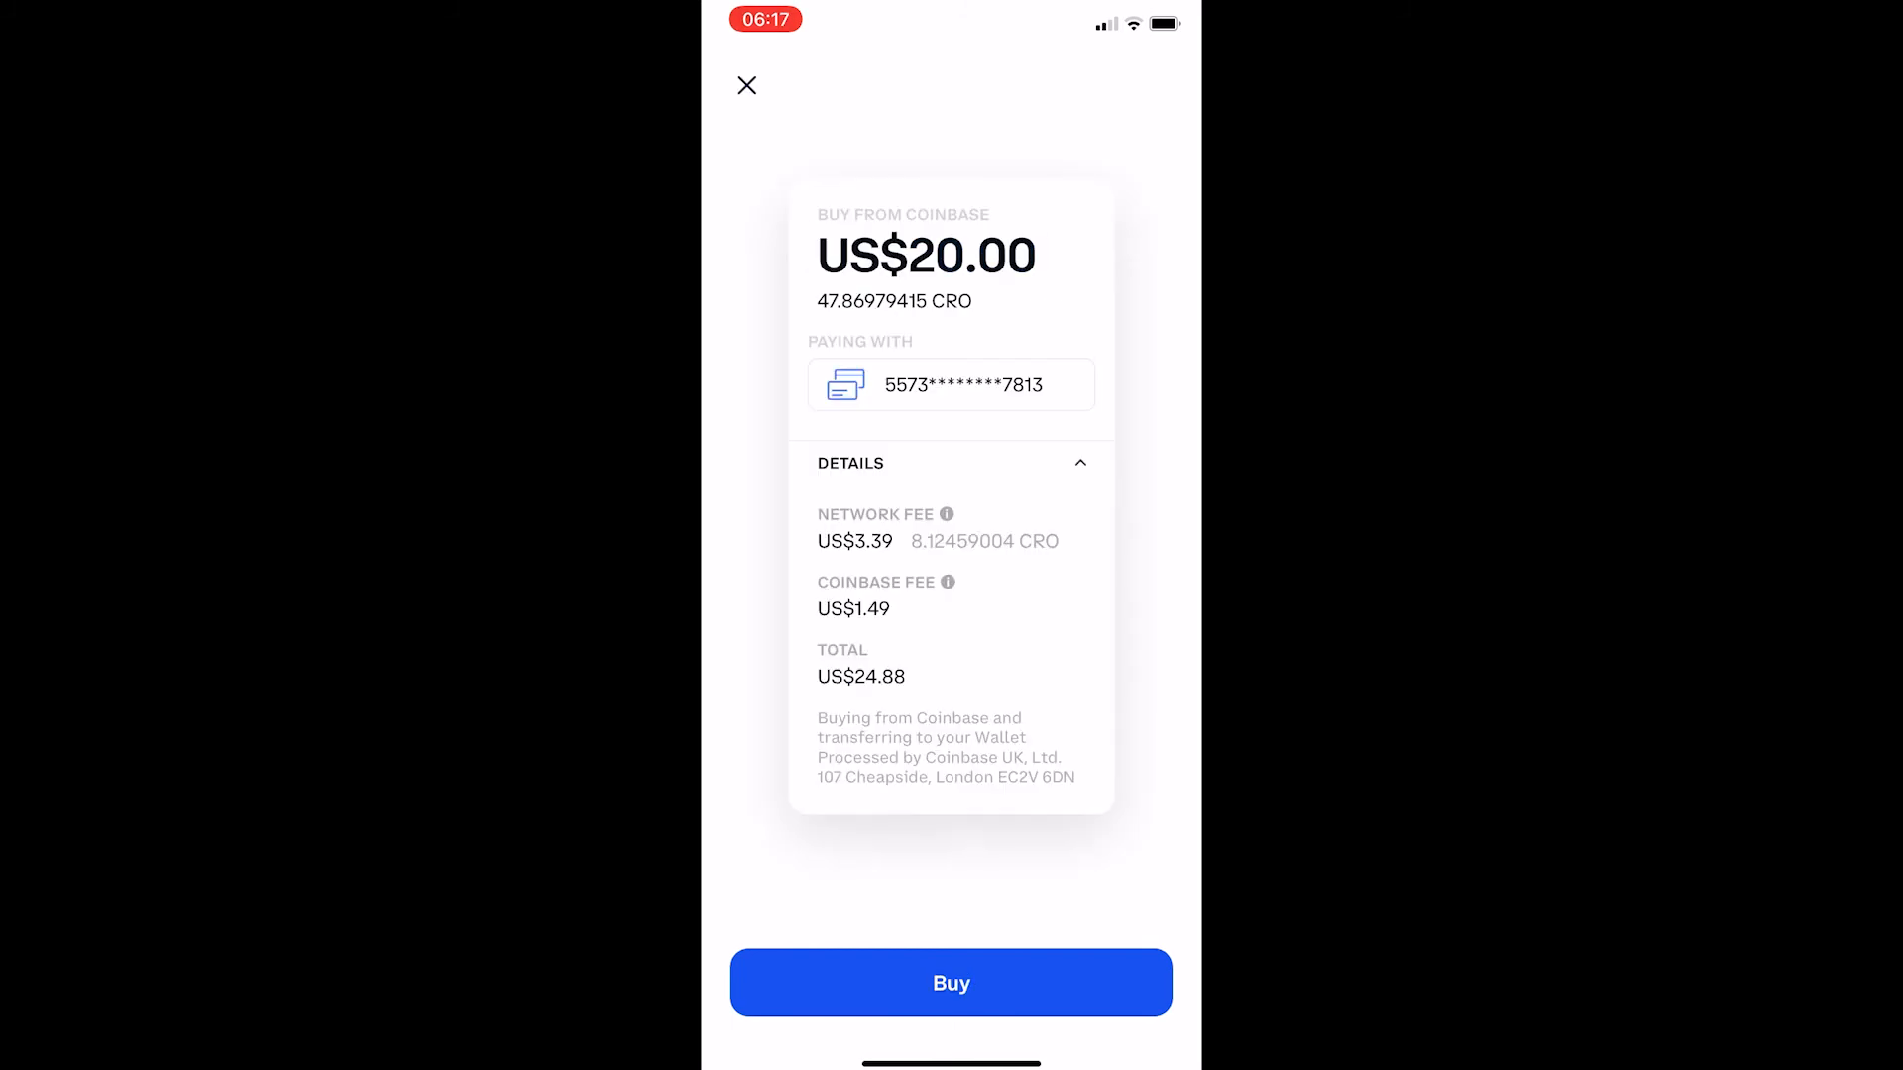